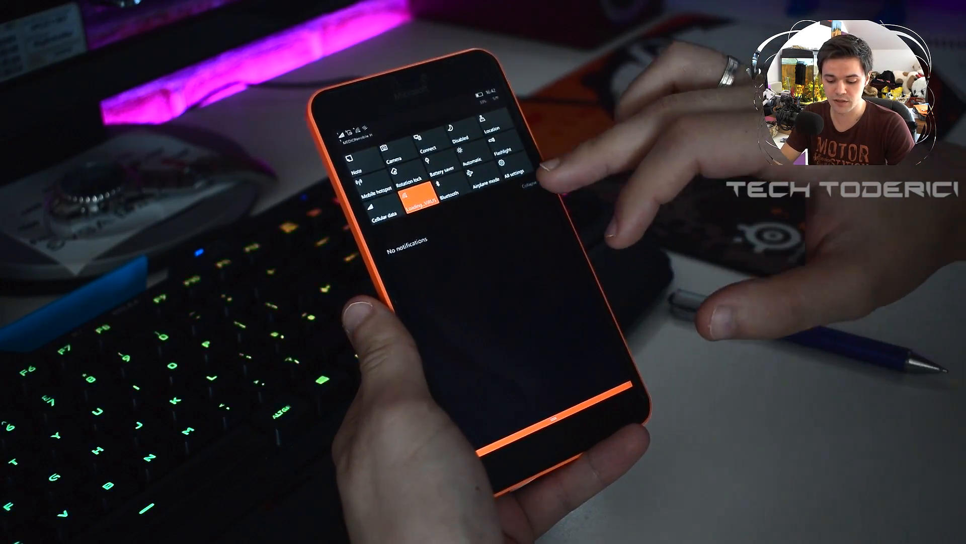
Close the Action Center and reach the All apps list around the Interop Tools entry
click(510, 182)
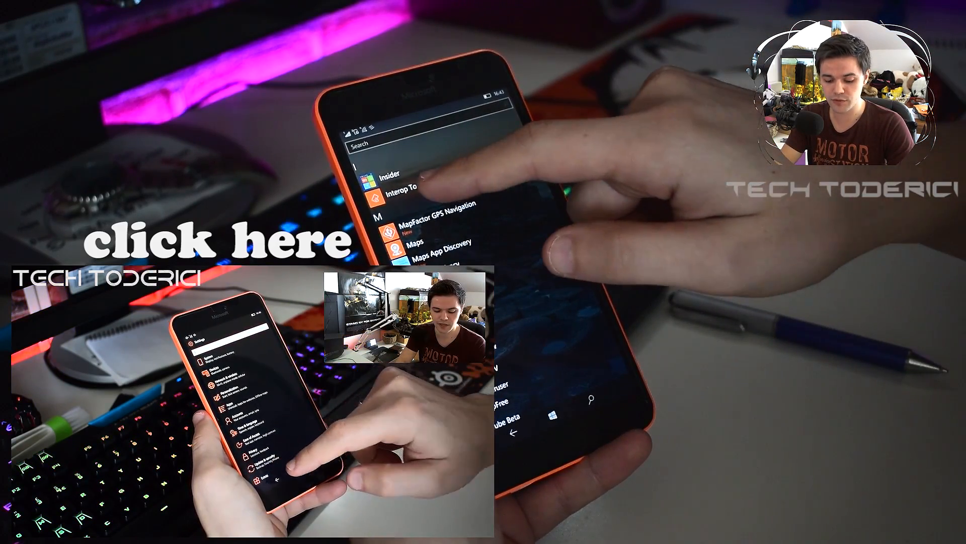
Browse the SD Card (D:) in File Explorer and enter its Downloads folder
click(401, 190)
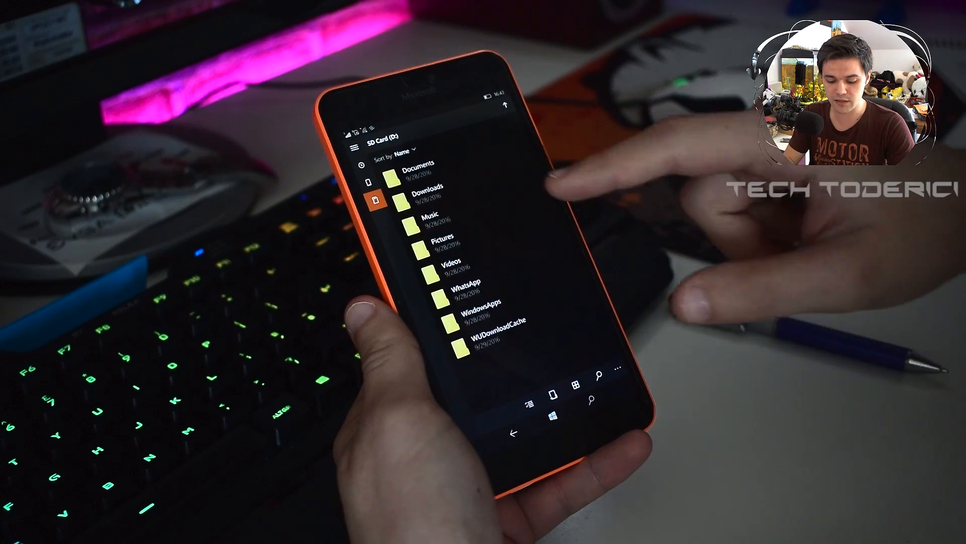
click(432, 192)
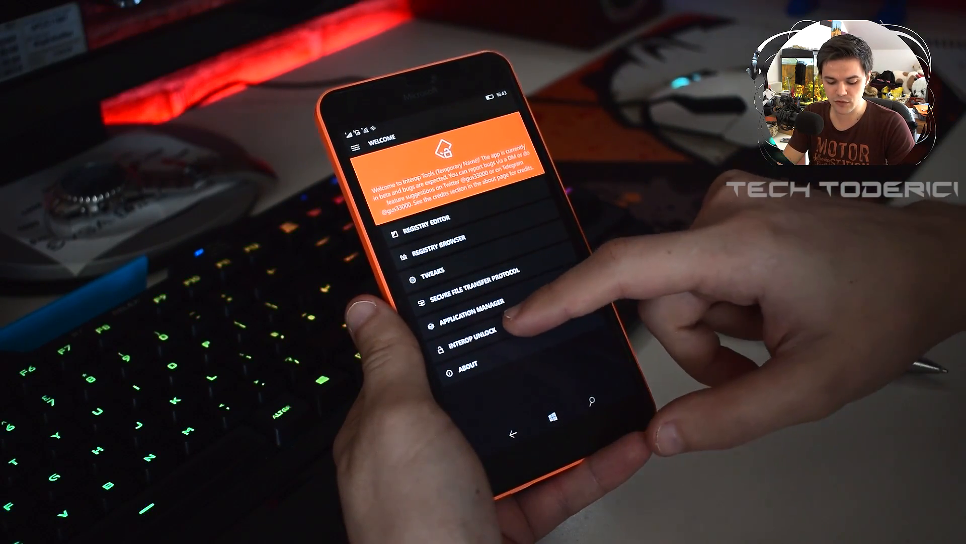
Confirm the Interop/Cap Unlock toggle is On, then go to Application Manager's Install a Package page
click(476, 343)
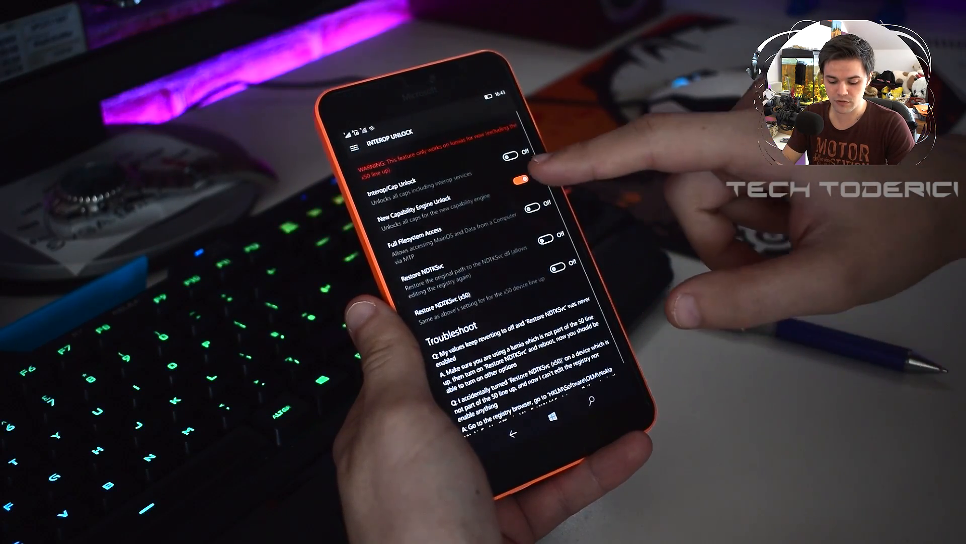
click(536, 177)
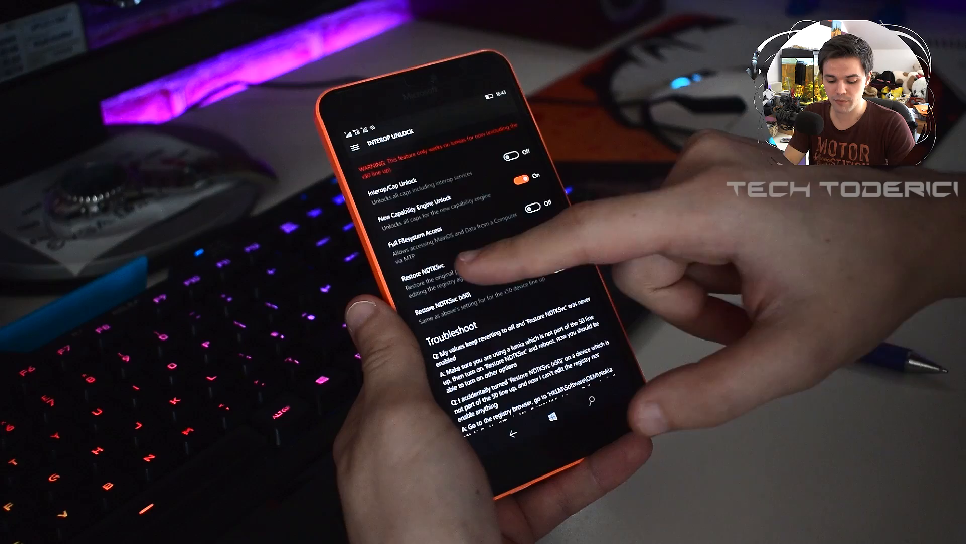
click(538, 233)
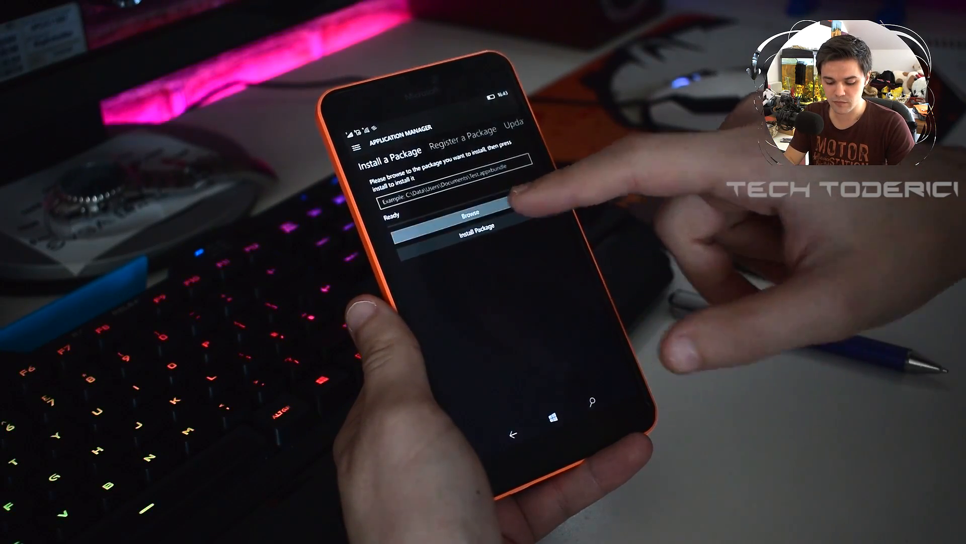
Browse to SD Card (D:) > Downloads, pick the FontStyle appxbundle and install the package
click(474, 217)
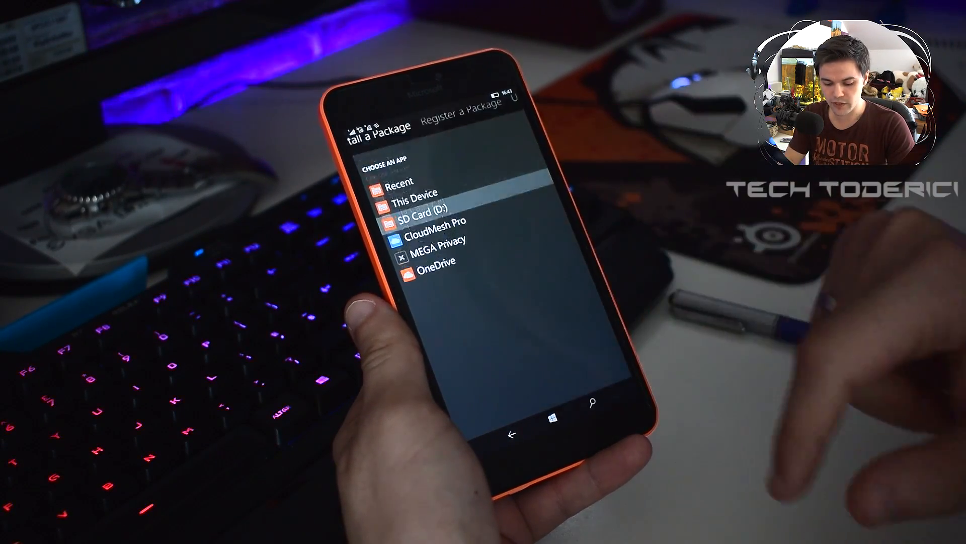
click(434, 221)
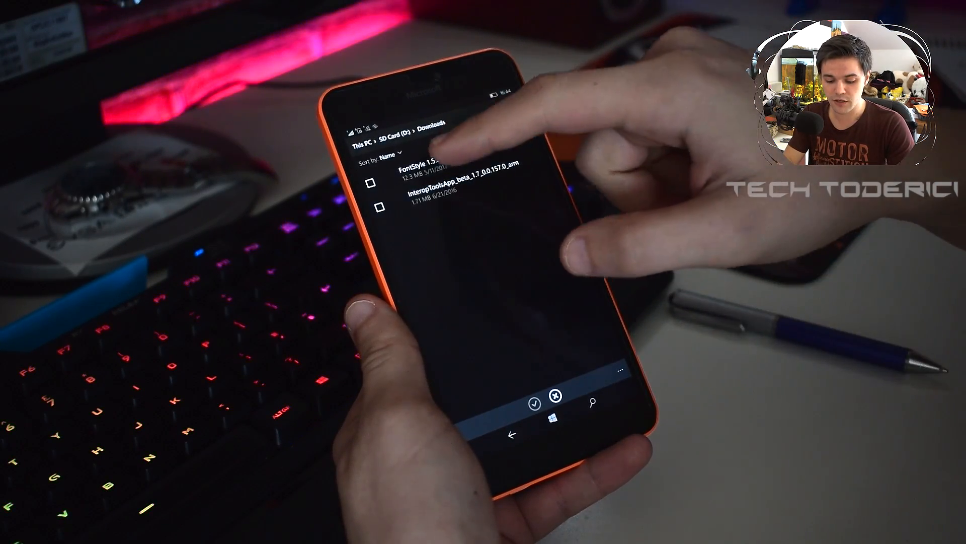
click(425, 166)
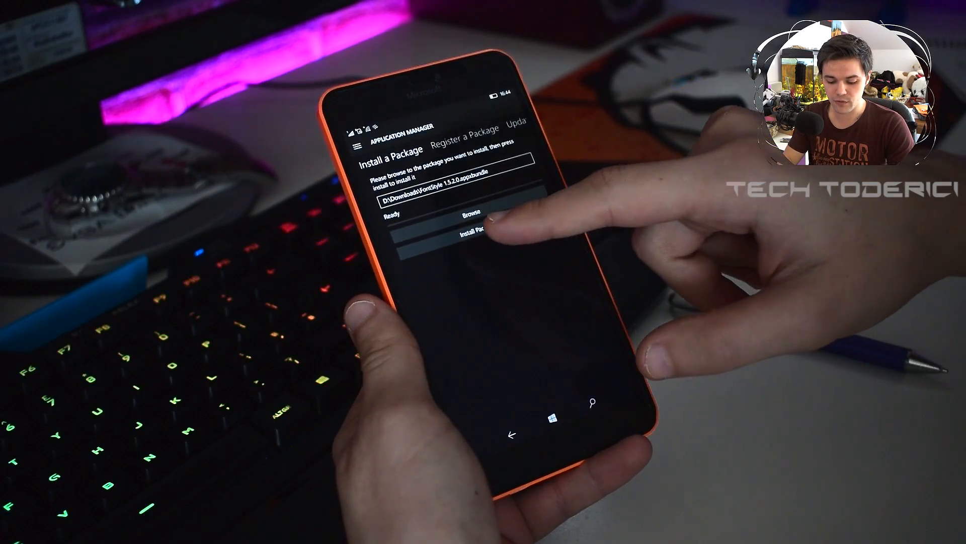
click(480, 236)
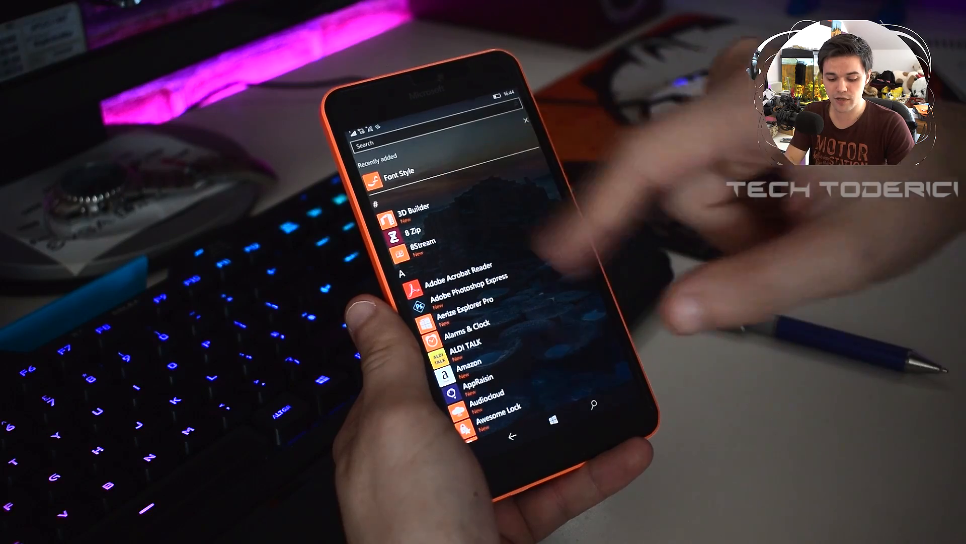
Launch Font Style from Recently added and scroll through its Fonts Styles list
click(399, 175)
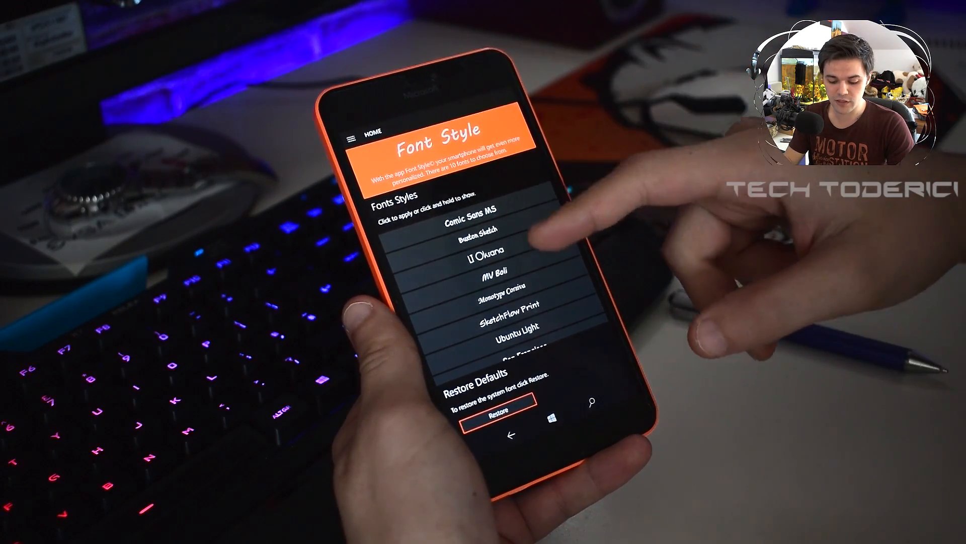
scroll(down, 3)
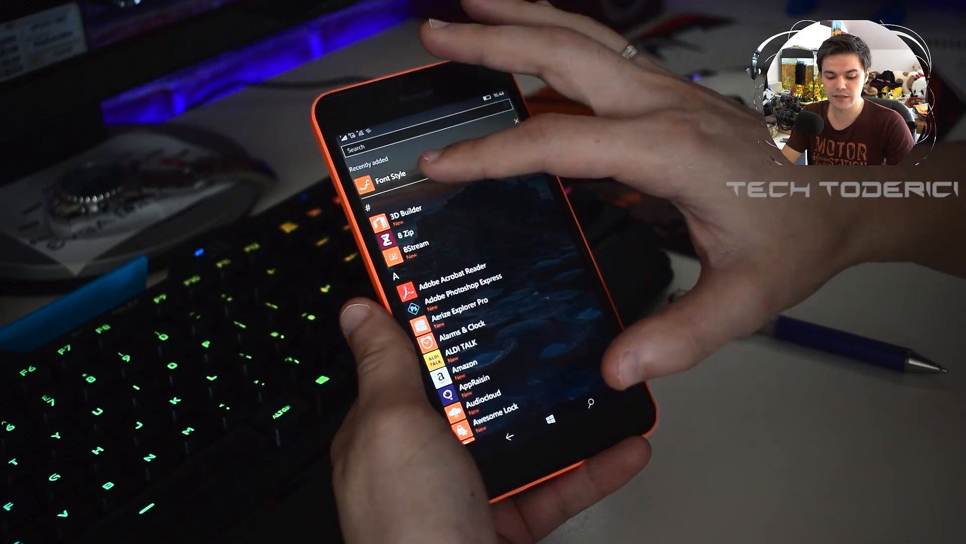
Choose SketchFlow Print in Font Style and confirm Restart now to apply it
click(390, 178)
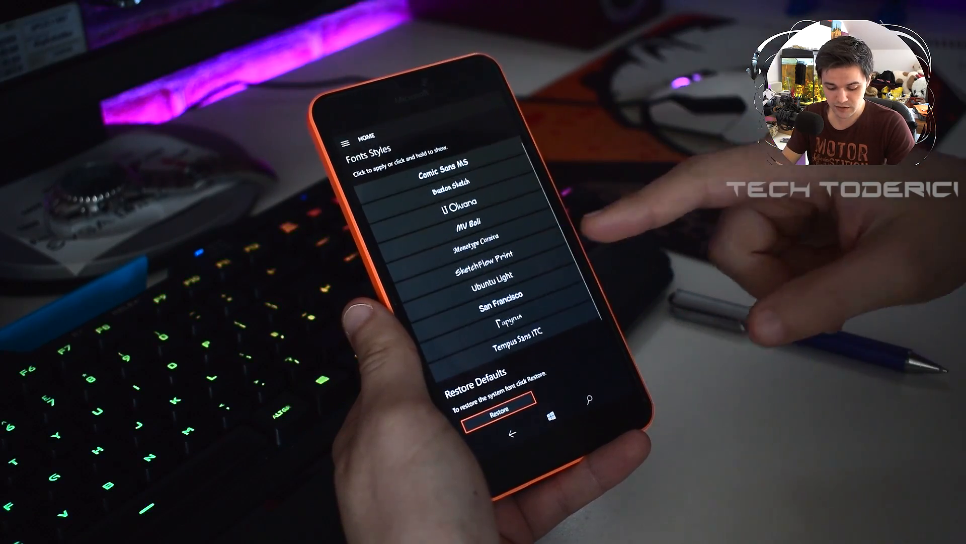
click(488, 254)
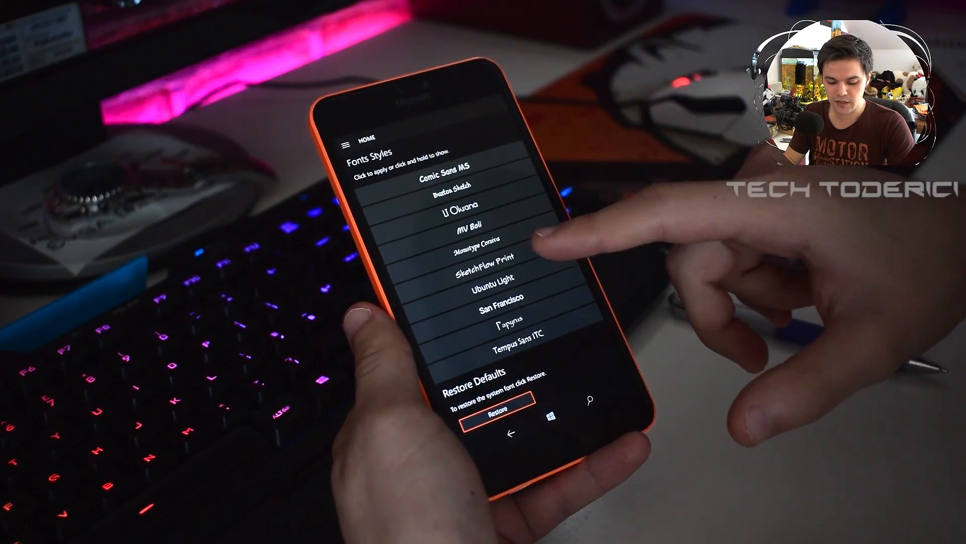
click(487, 271)
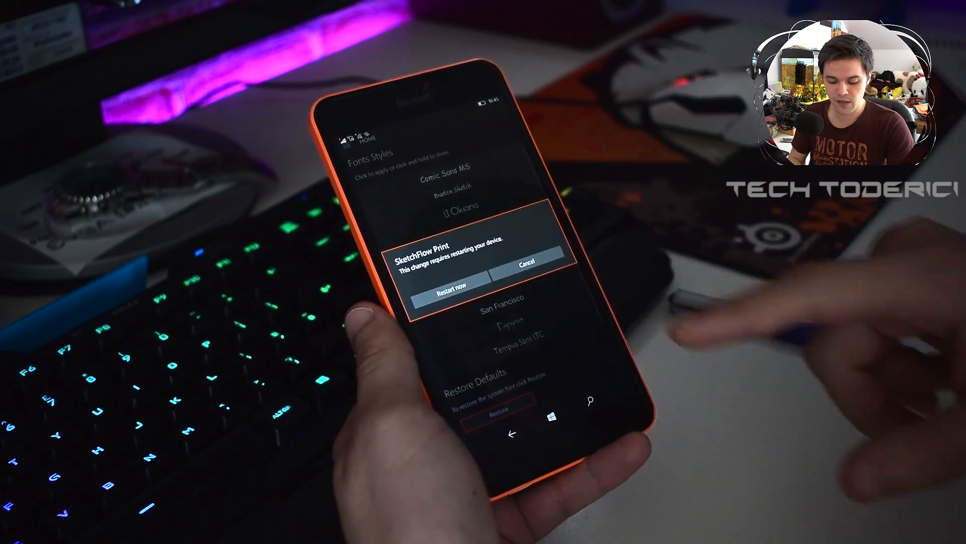
click(448, 288)
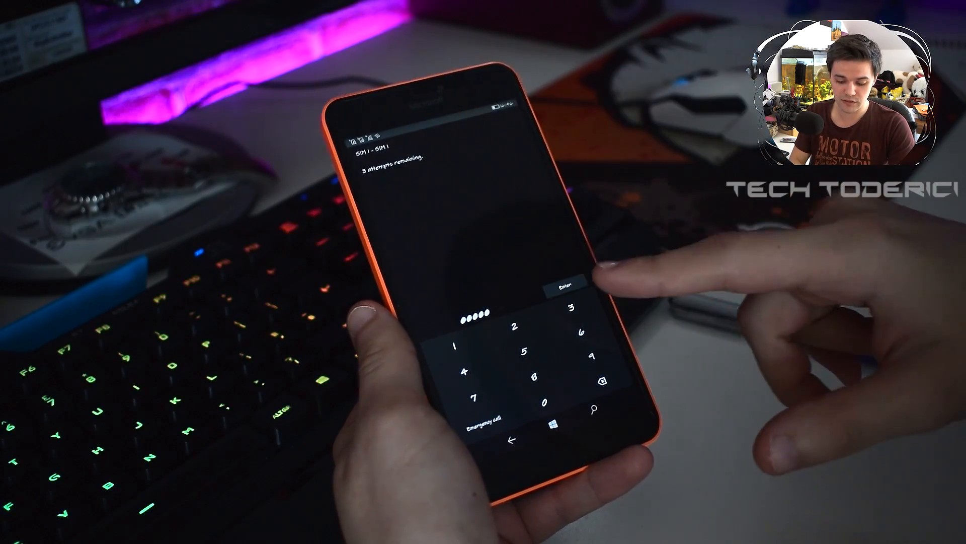
Enter the SIM PIN to unlock the rebooted phone into the SketchFlow Print UI
click(561, 281)
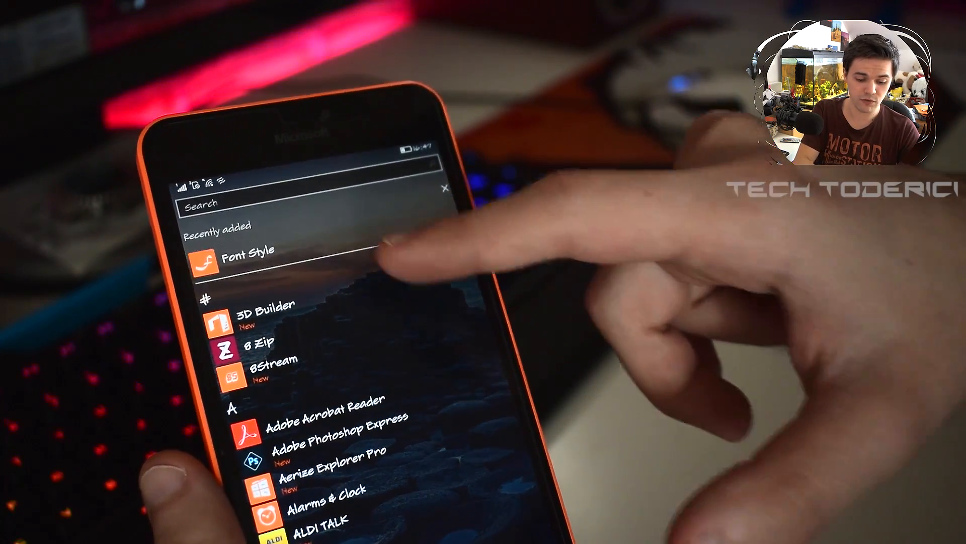
Restore the default Segoe UI font in Font Style and confirm Restart now
click(246, 250)
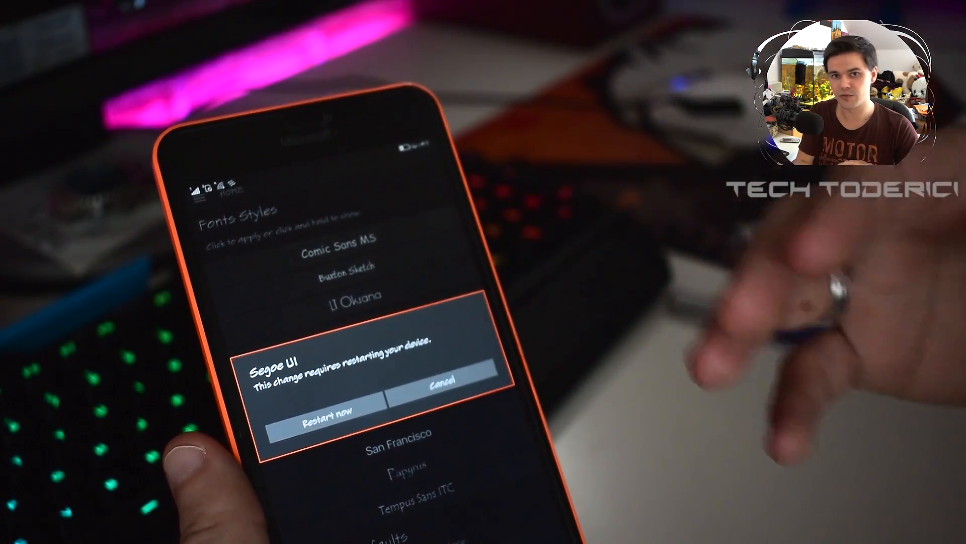
click(323, 412)
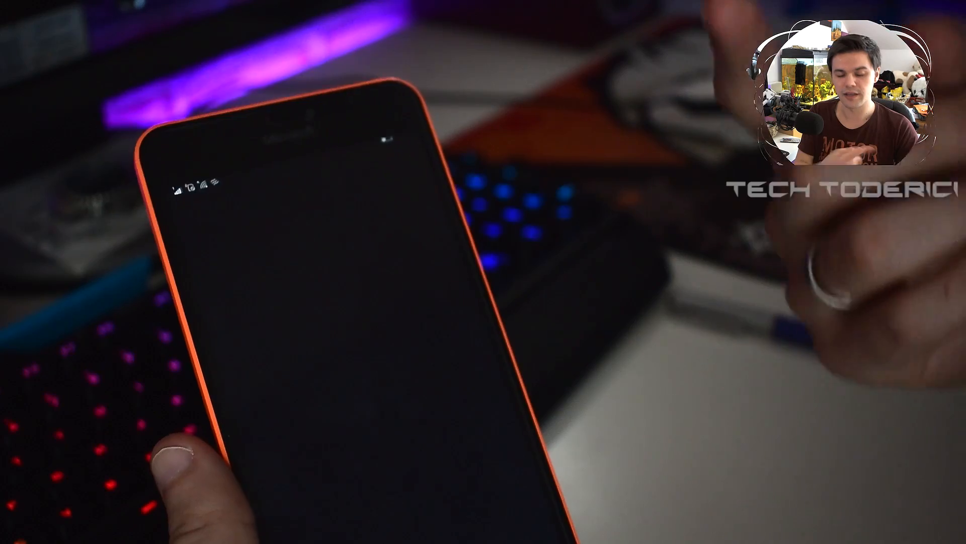